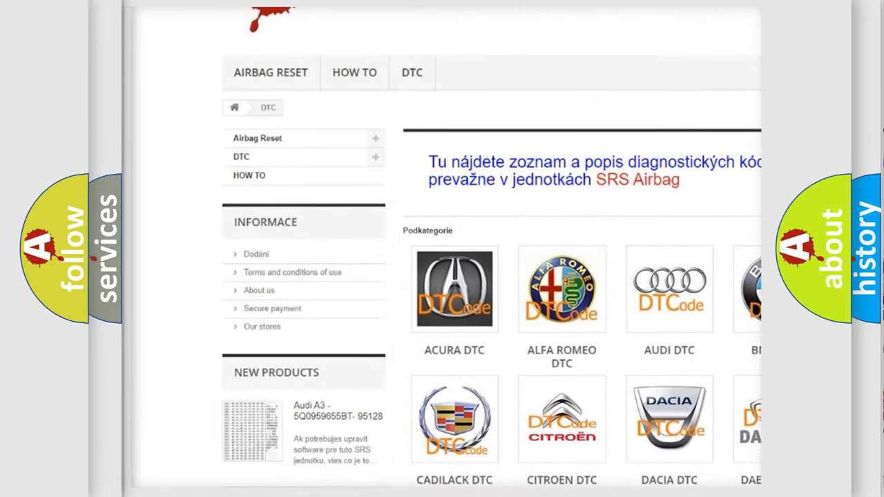
Scroll down the DTC page and open the AUDI DTC tile's code list.
scroll("down", 3)
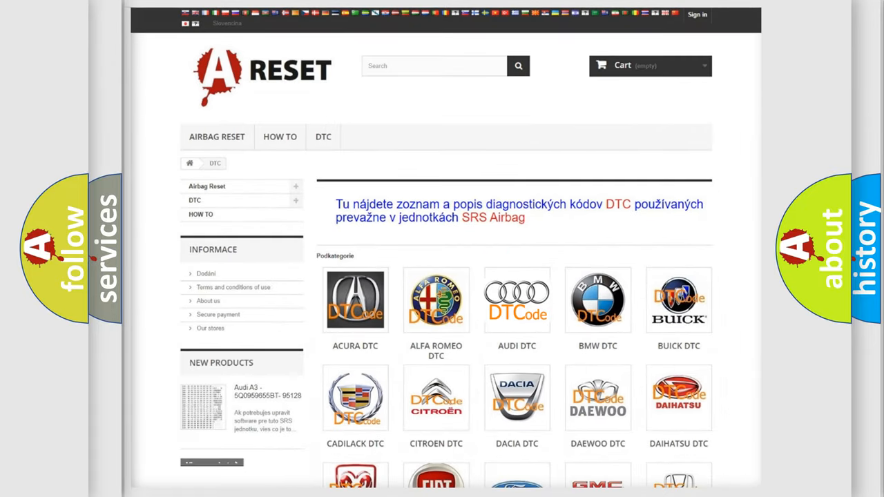
left_click(517, 300)
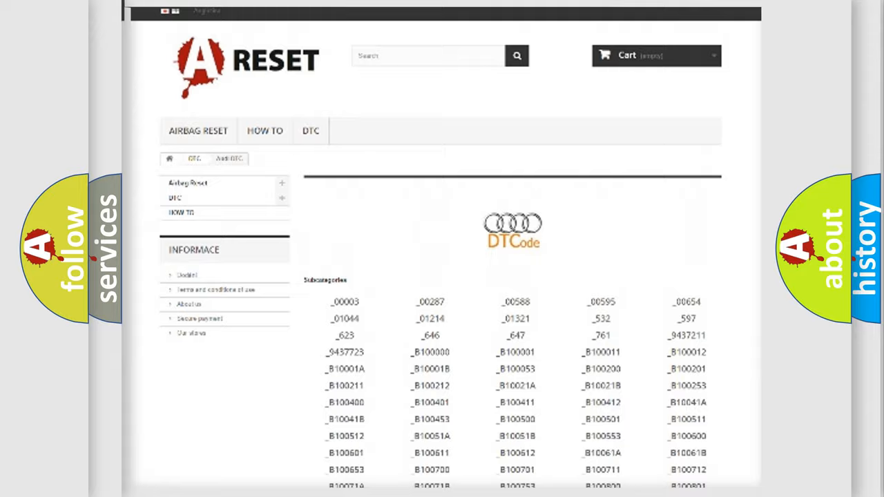